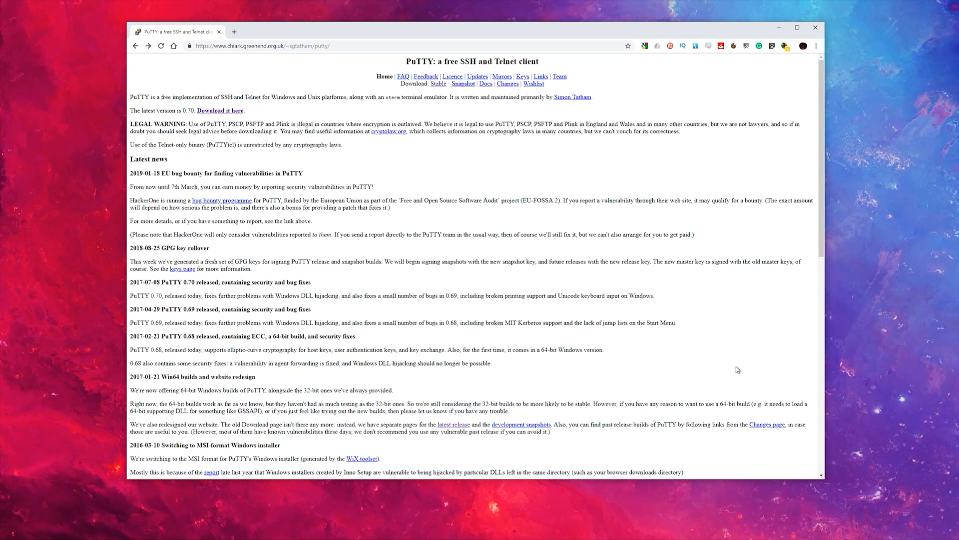
mouse_move(264, 105)
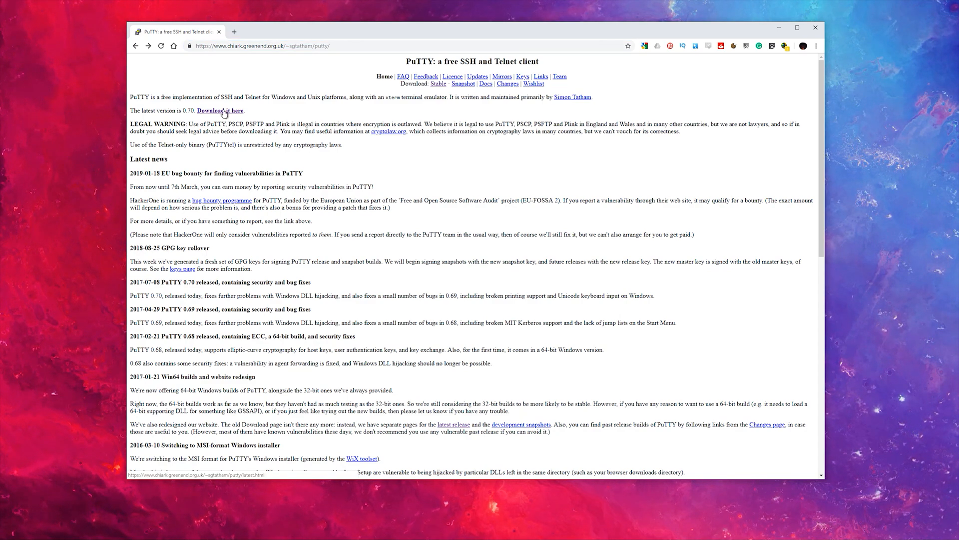
Download the 64-bit standalone putty.exe from PuTTY's latest-release page.
click(219, 110)
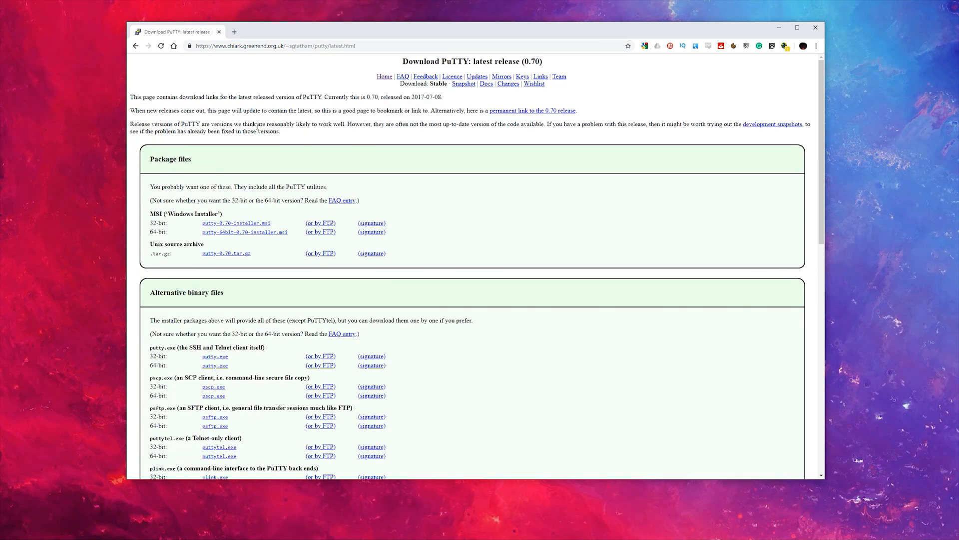
mouse_move(228, 232)
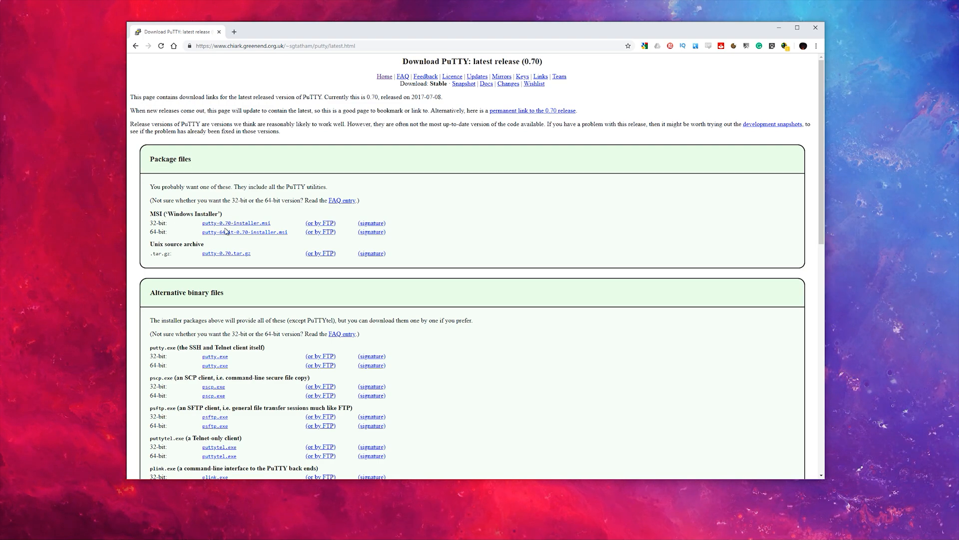
mouse_move(218, 238)
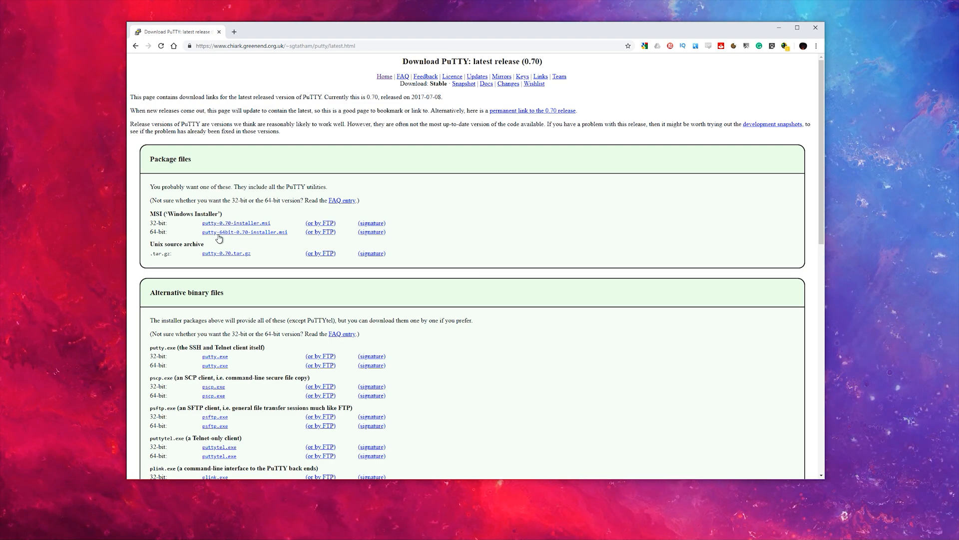
mouse_move(210, 369)
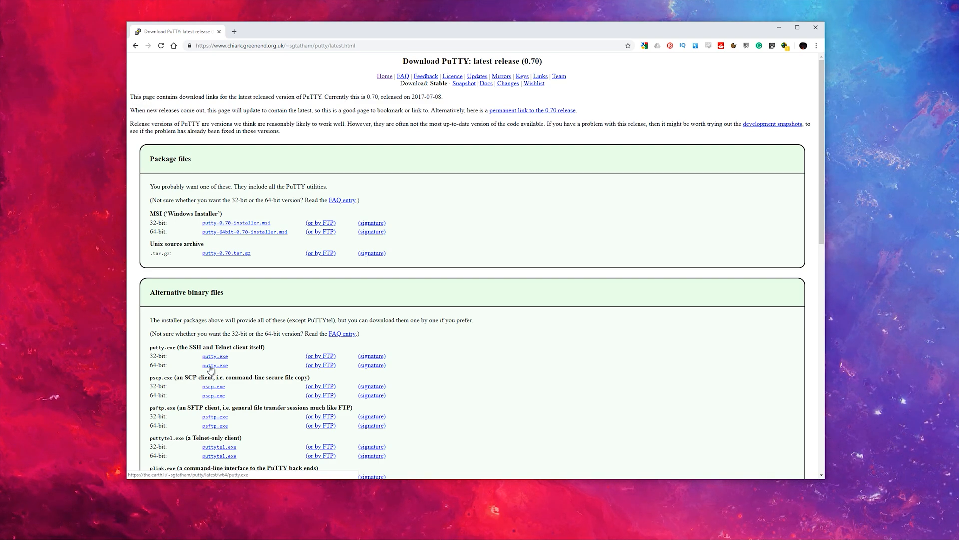
click(215, 365)
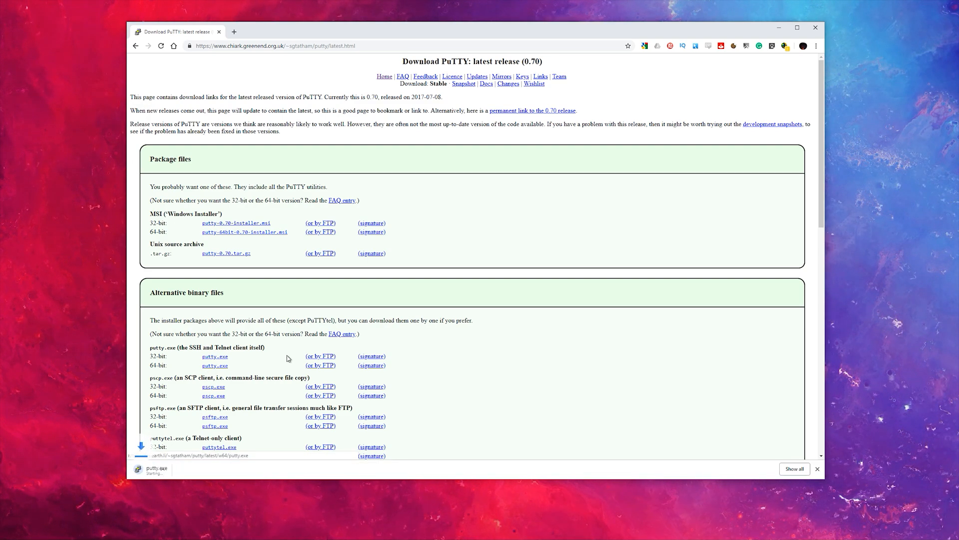
mouse_move(159, 470)
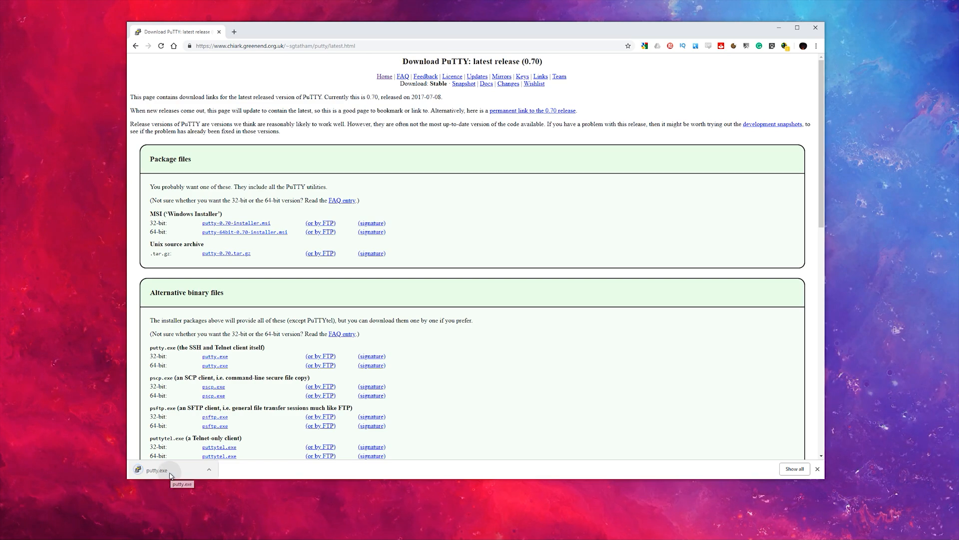
Launch the downloaded putty.exe and enter the Pi's IP address as the SSH host.
click(159, 470)
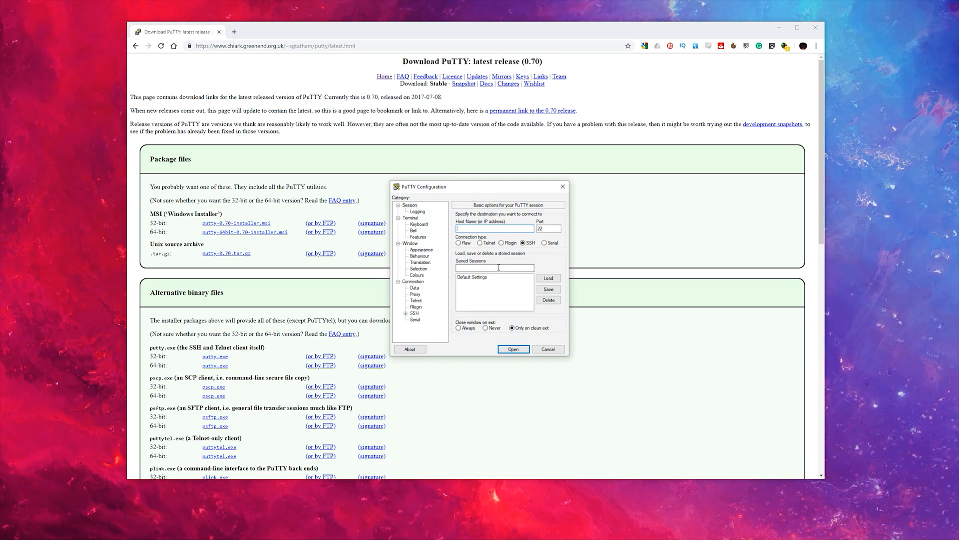
text(192.168.0.188)
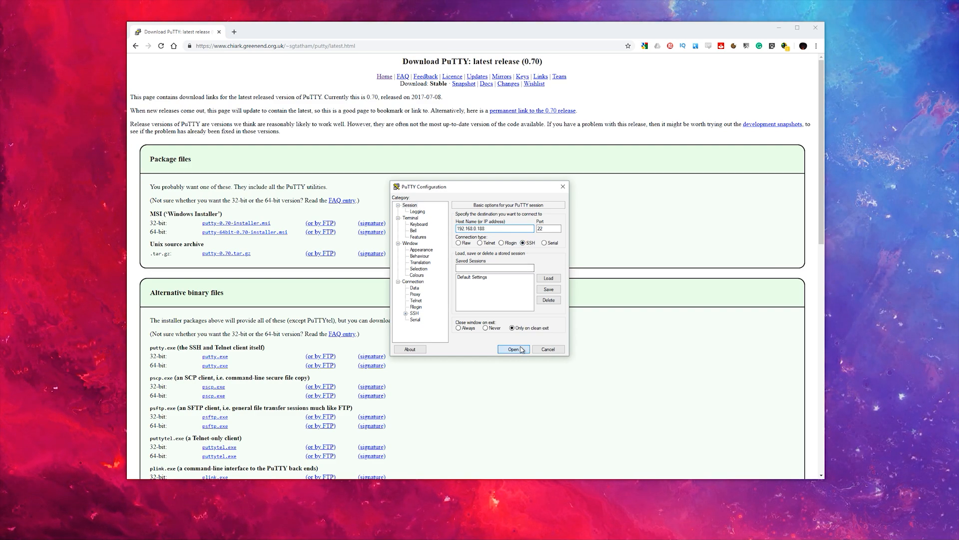
Open the SSH connection and log in to the Raspberry Pi.
click(513, 349)
text(pi)
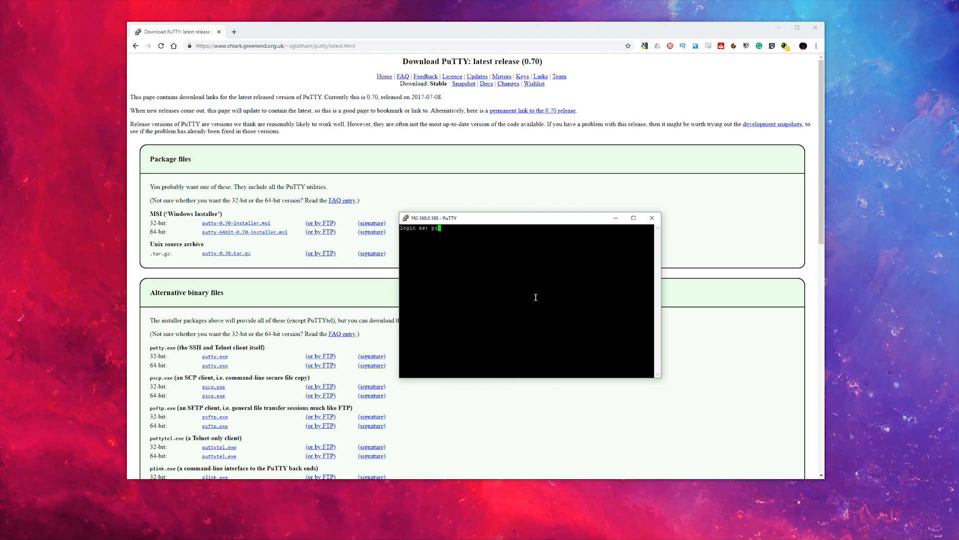
key(Enter)
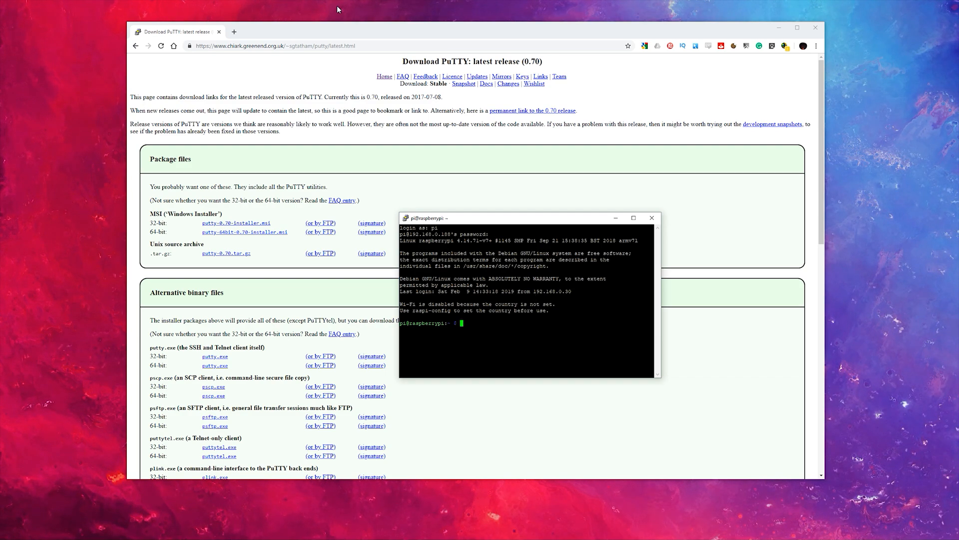
mouse_move(473, 322)
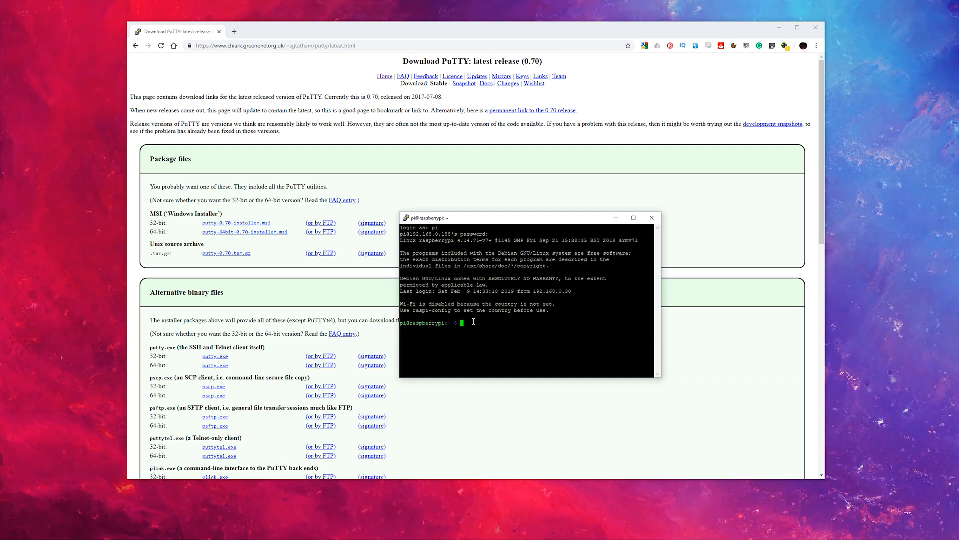
Run 'pihole -up' until it reports everything up to date, then close the session window.
text(pihole -up)
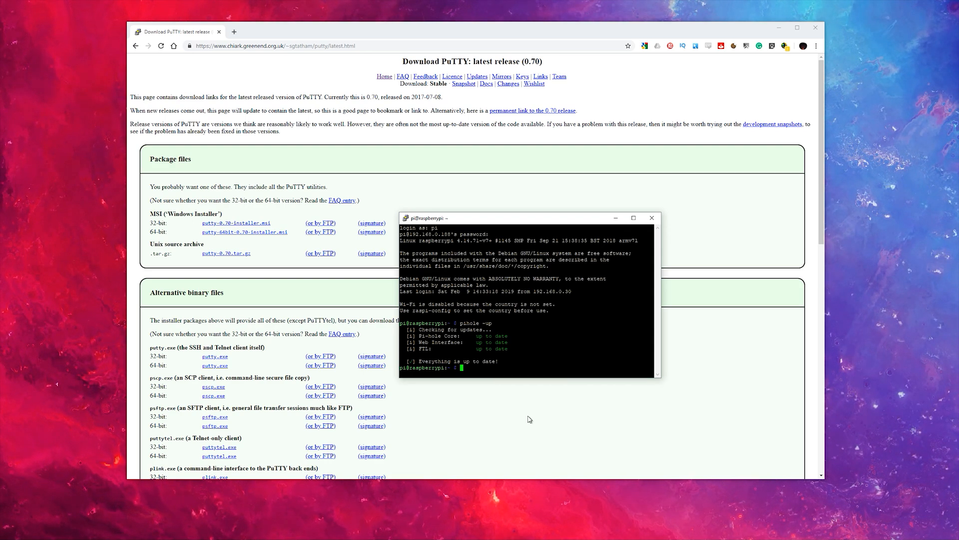
click(652, 217)
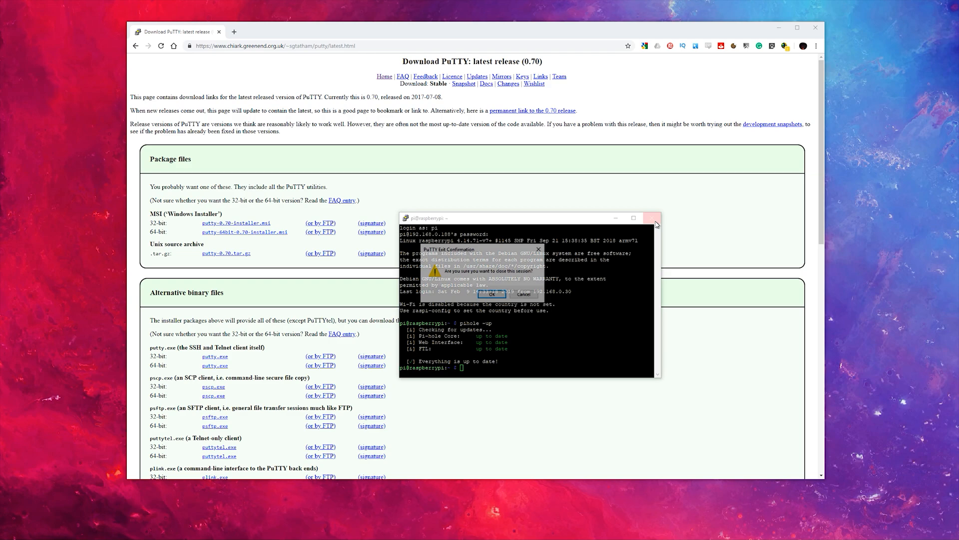